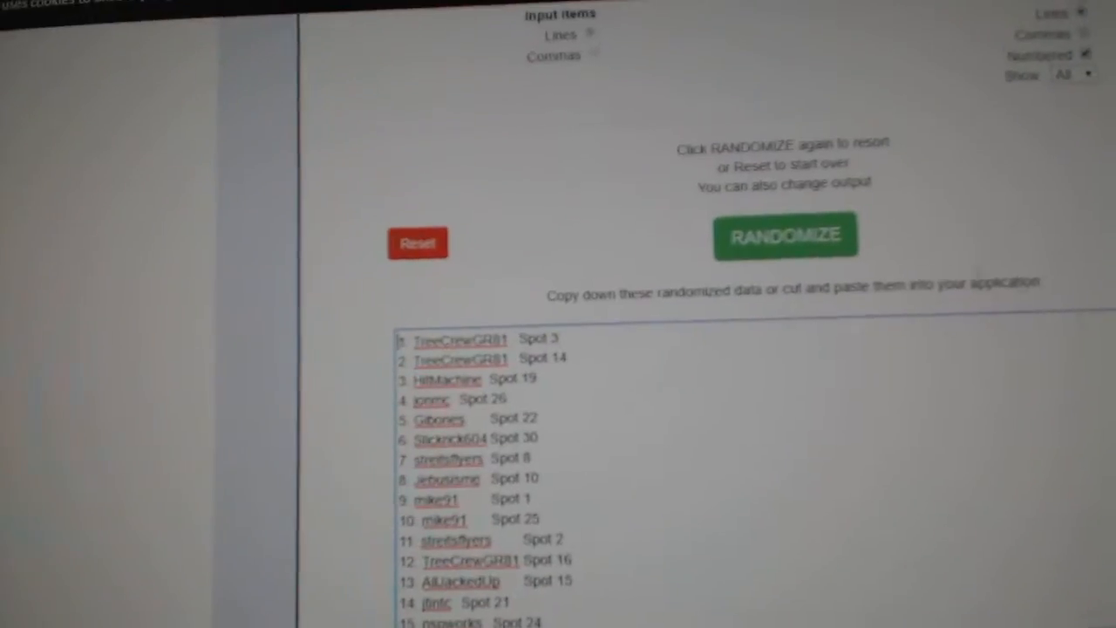
Step: Randomize the pasted NHL team cities, giving a list starting Montreal, Dallas, Toronto
left_click(785, 233)
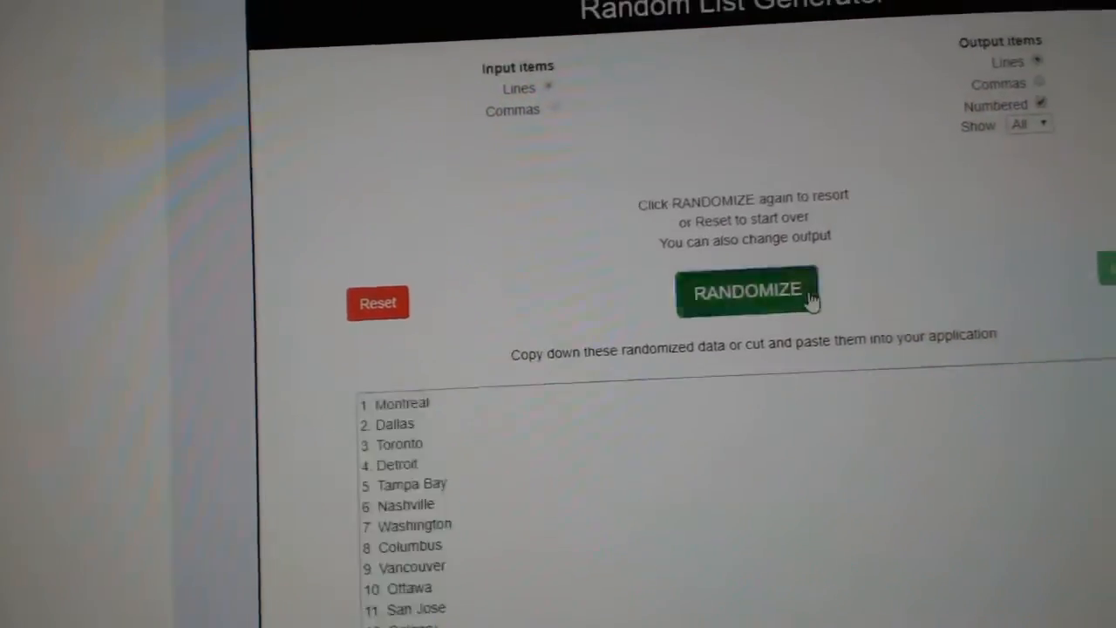
Step: Reshuffle the cities to start Calgary, Edmonton, Philadelphia and copy the list
left_click(746, 289)
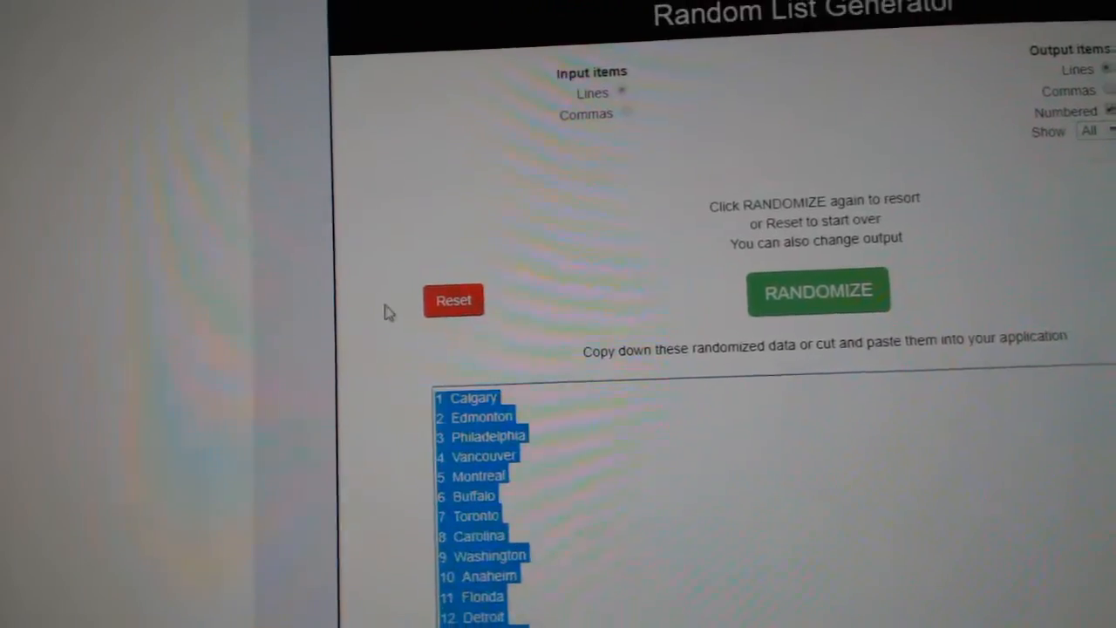
right_click(480, 427)
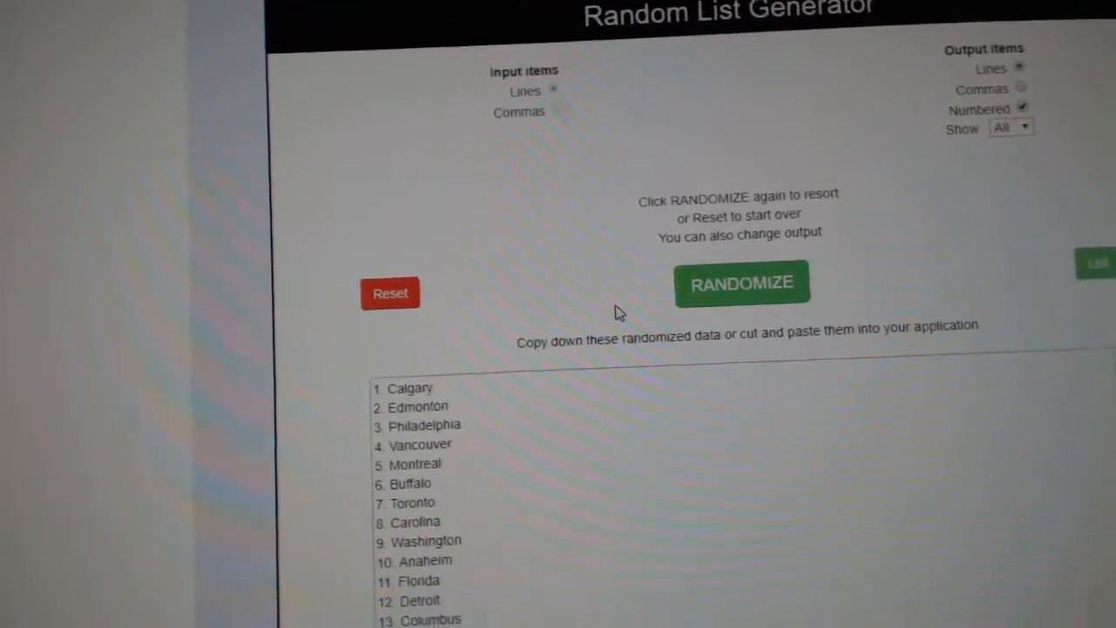
scroll("down", 3)
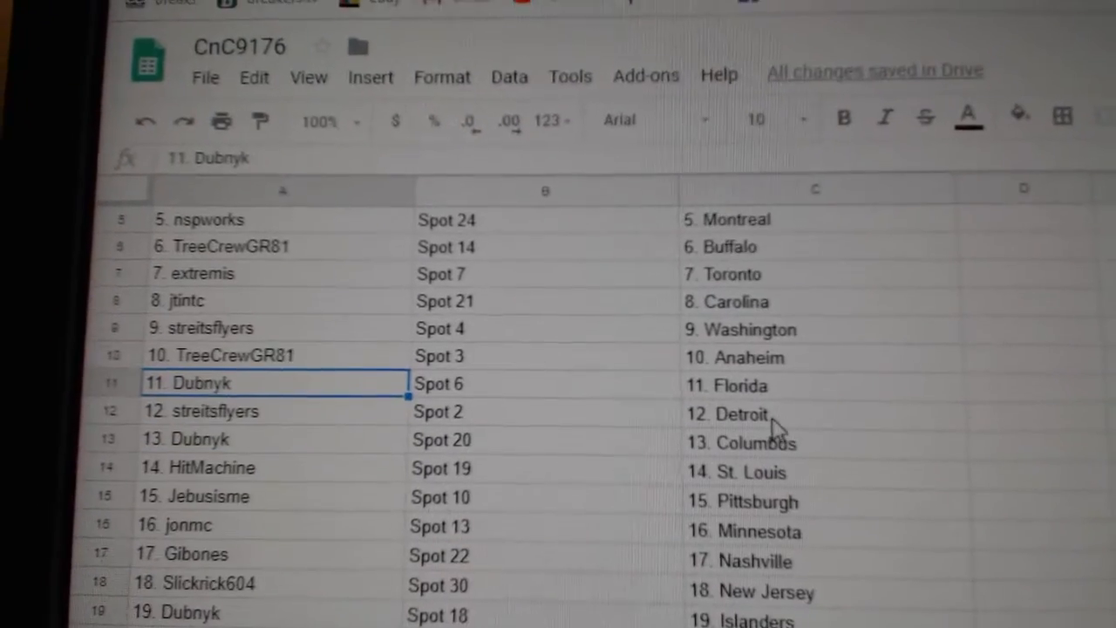
left_click(262, 440)
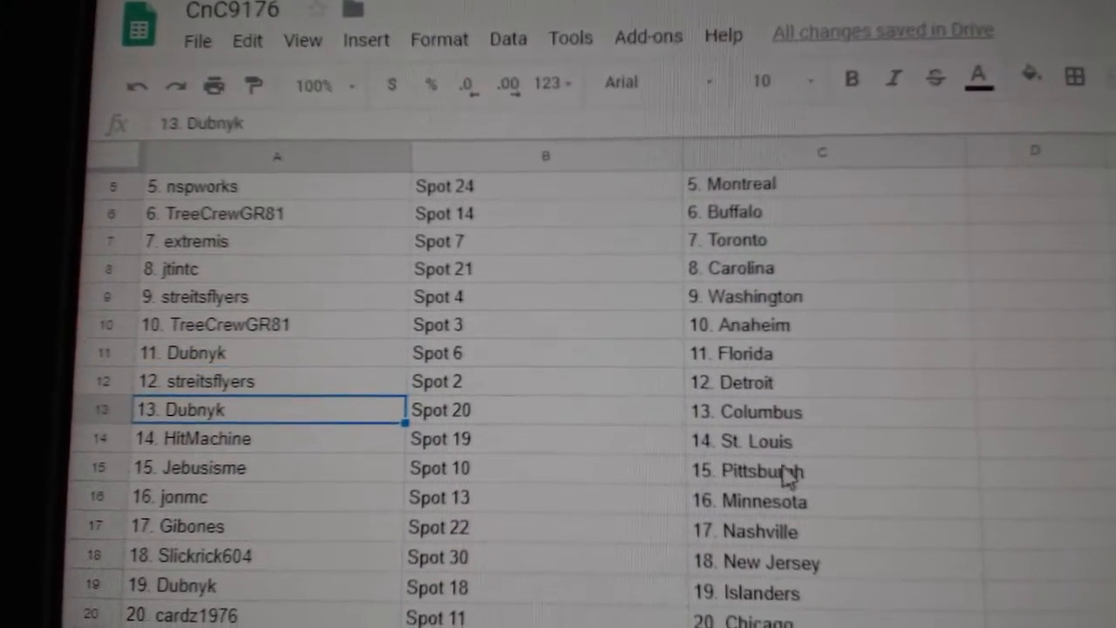
left_click(270, 467)
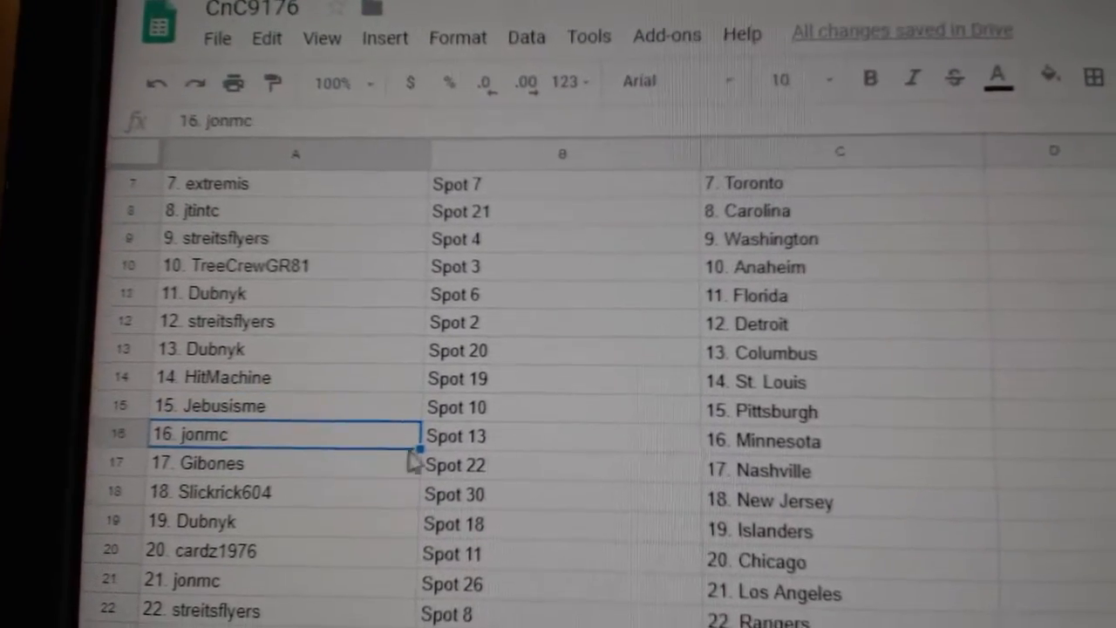
left_click(279, 464)
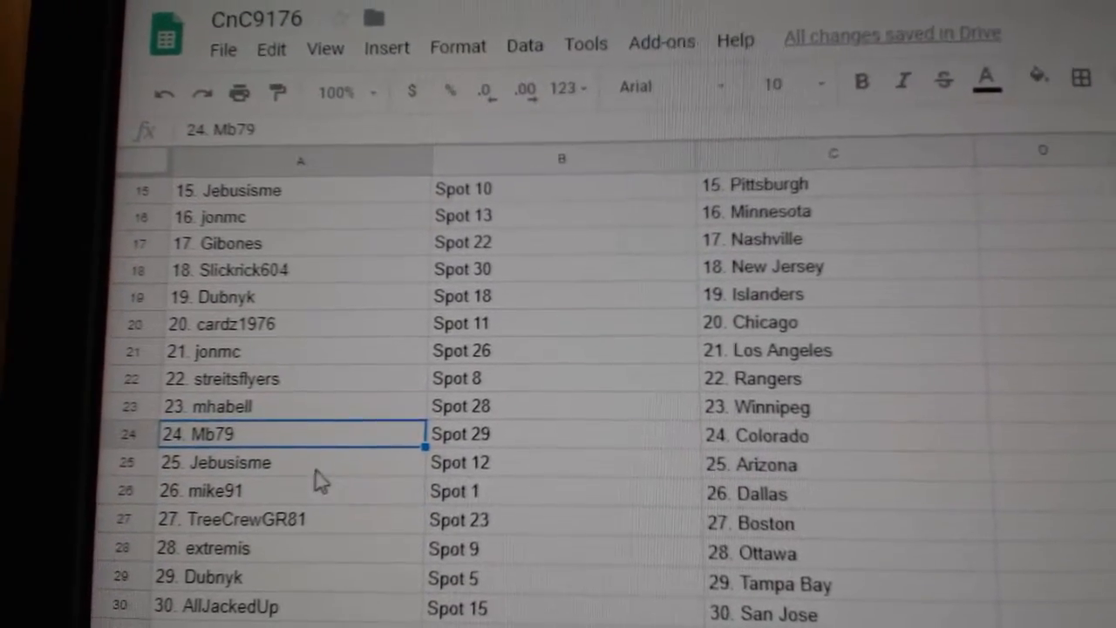
left_click(253, 482)
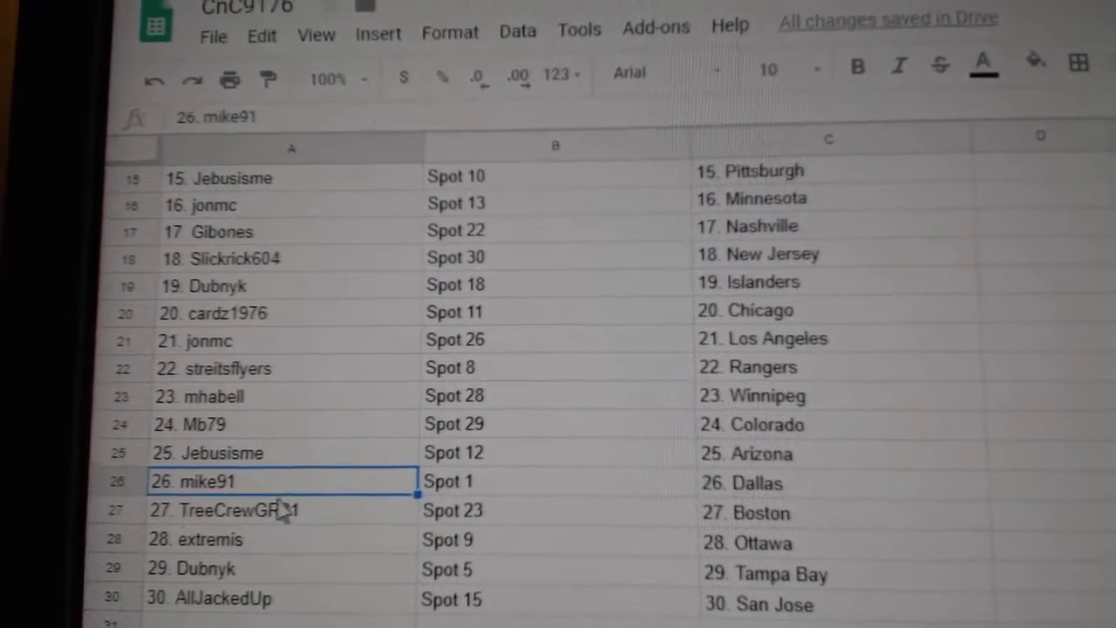